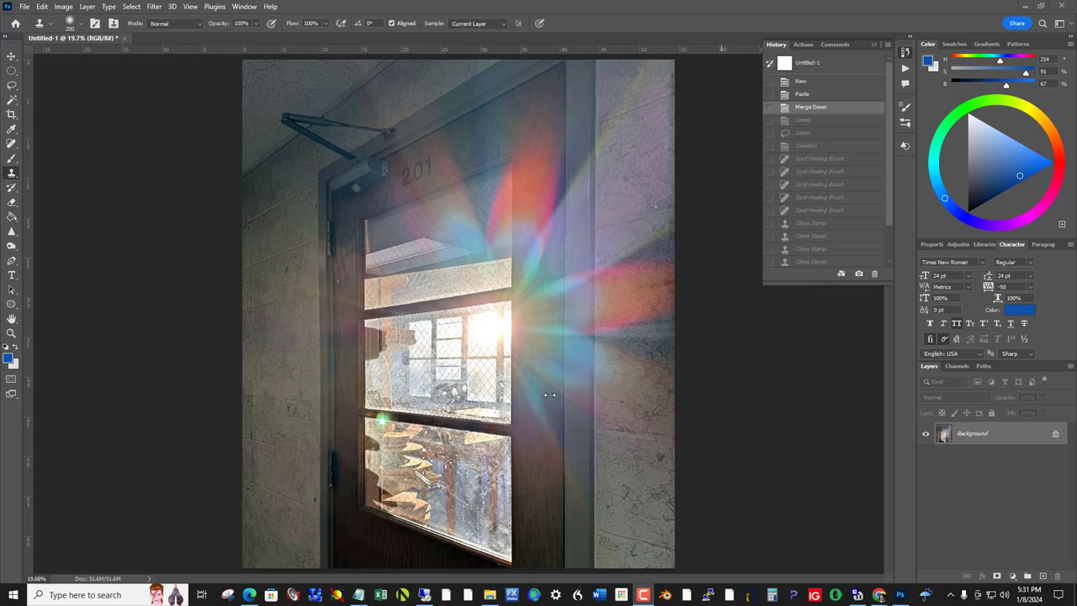
mouse_move(495, 329)
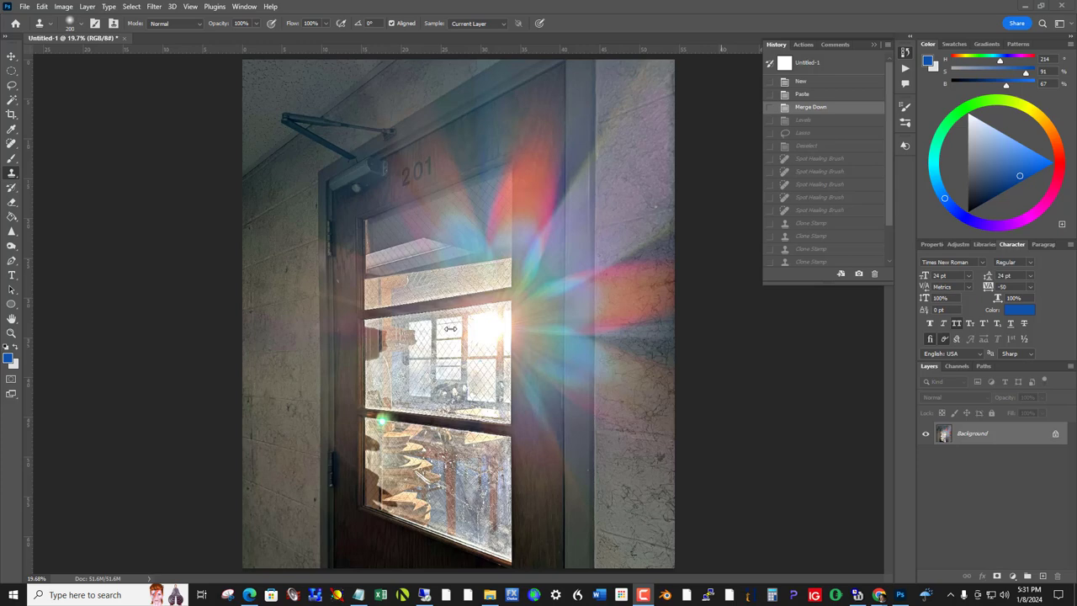
mouse_move(484, 321)
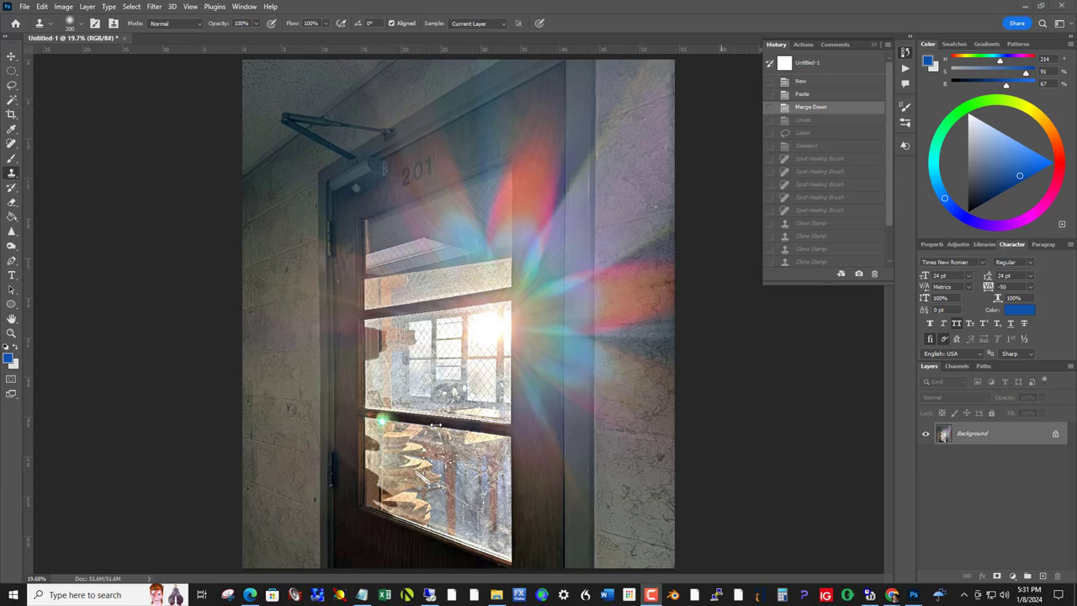
mouse_move(364, 414)
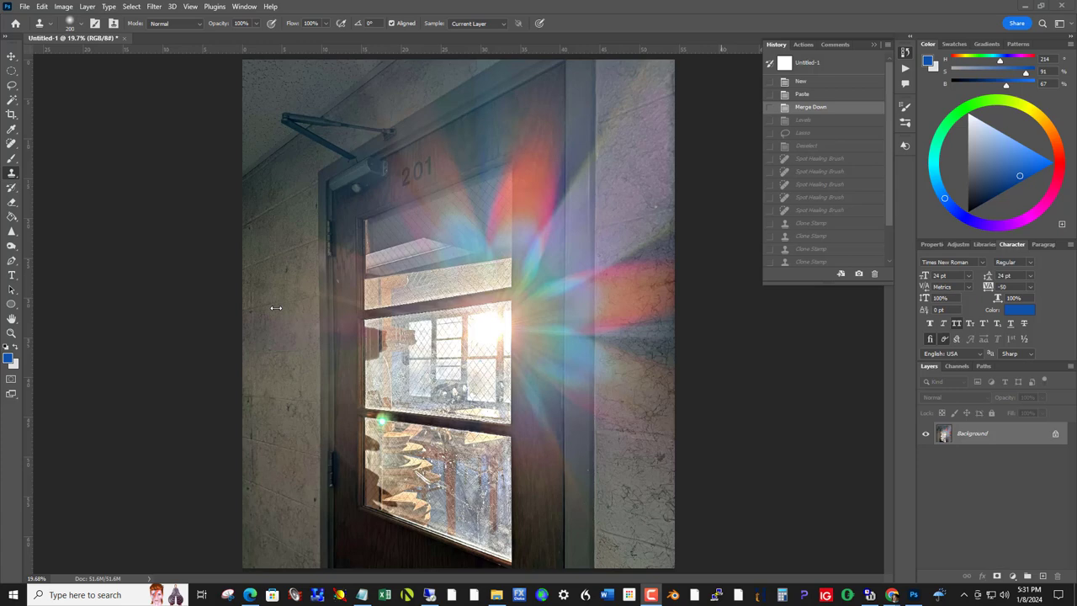
mouse_move(404, 410)
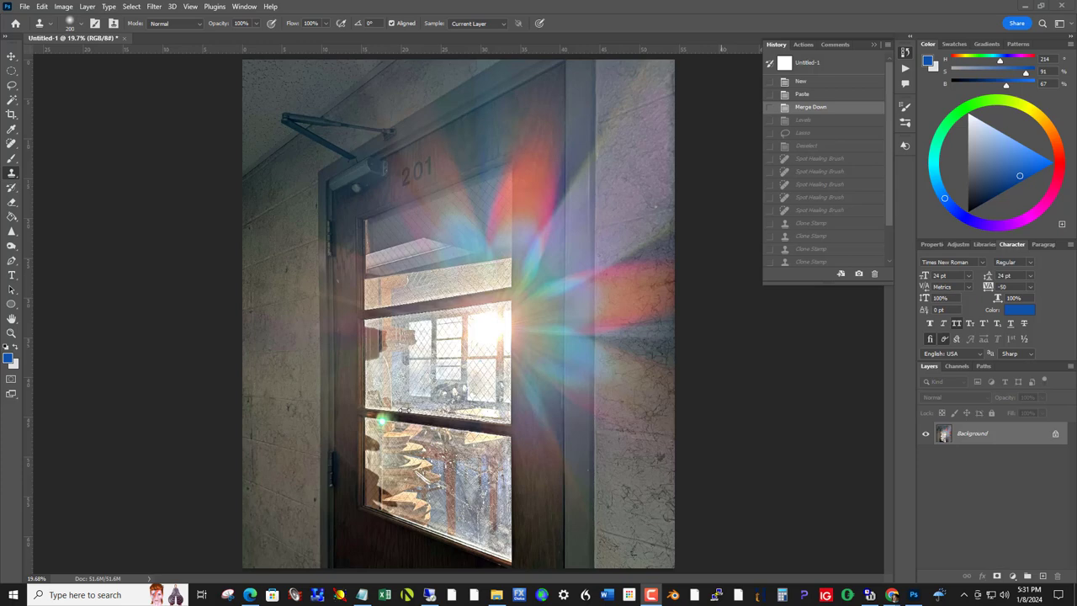
mouse_move(349, 420)
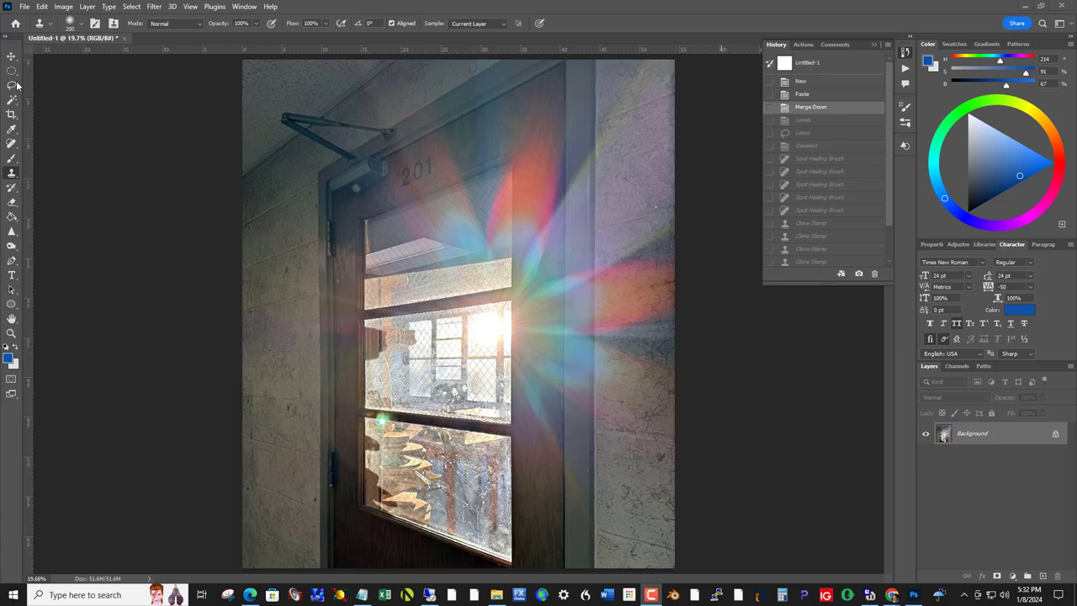
- Lasso part of the door window and set up a Content-Aware fill for it
left_click(12, 84)
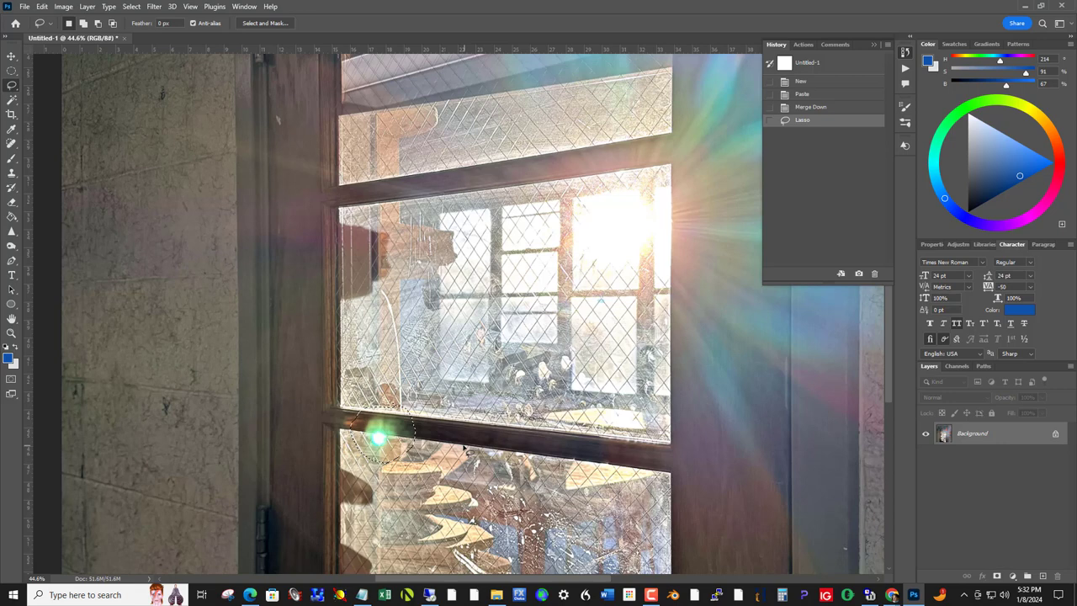
left_click(41, 7)
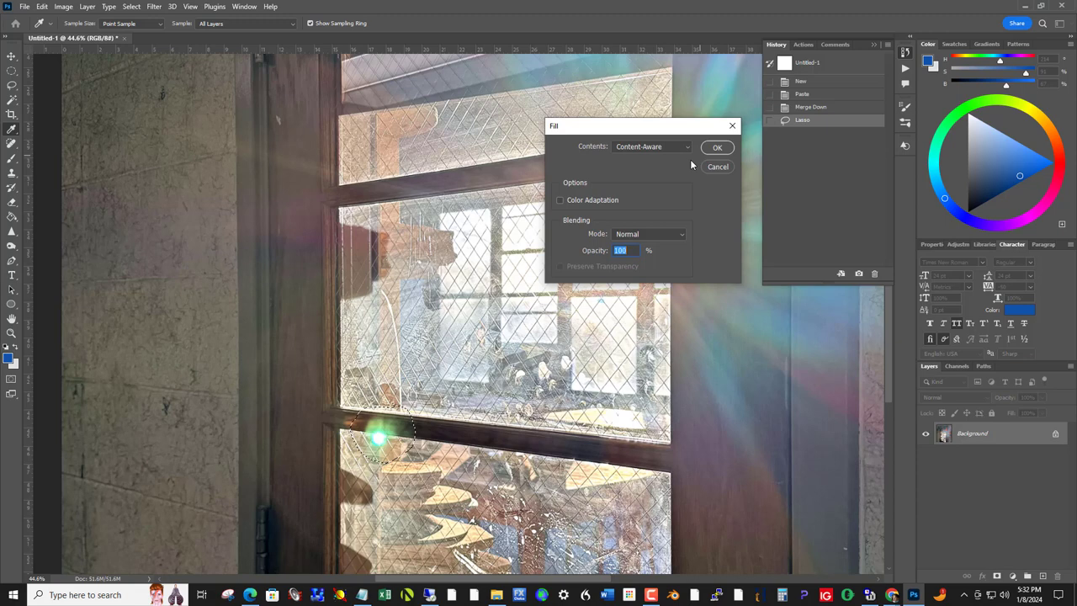
left_click(717, 148)
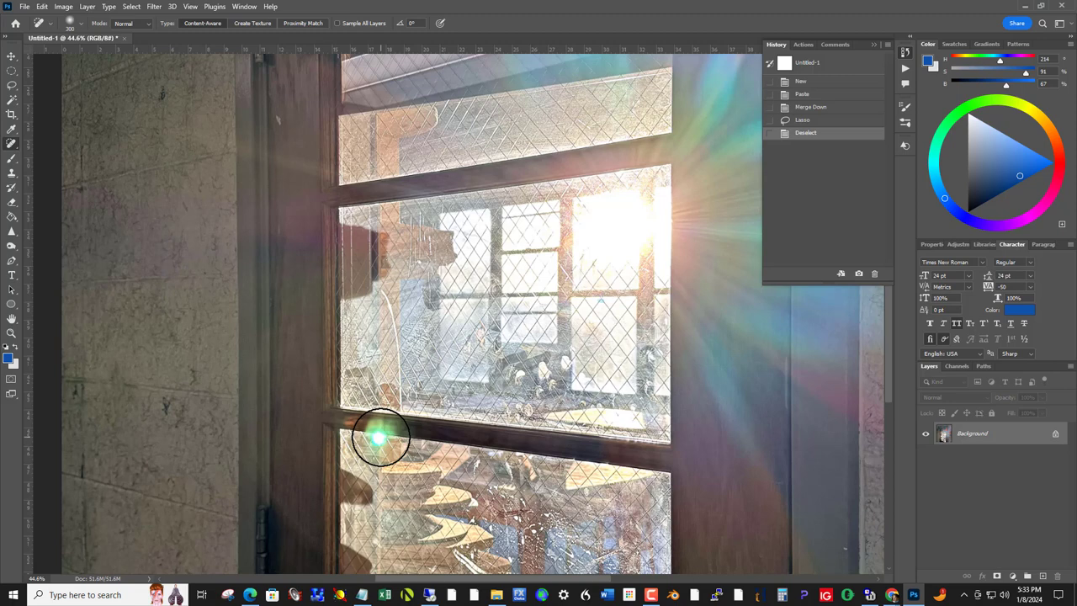
- Spot-heal the green flare spot, its leftover glow, and the dark smudge below the crossbar
left_click(379, 435)
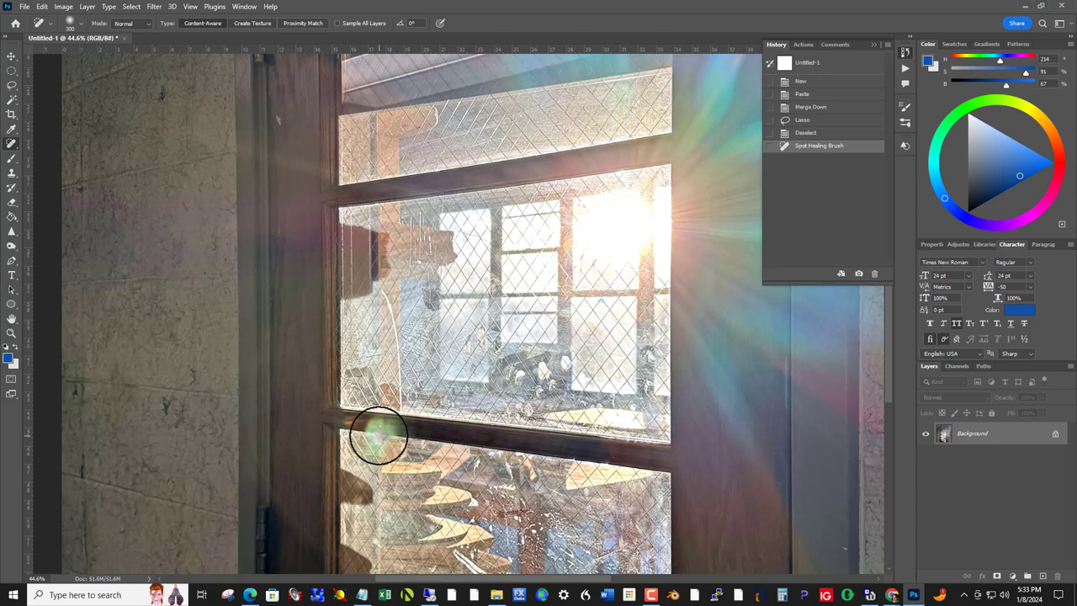
left_click(404, 441)
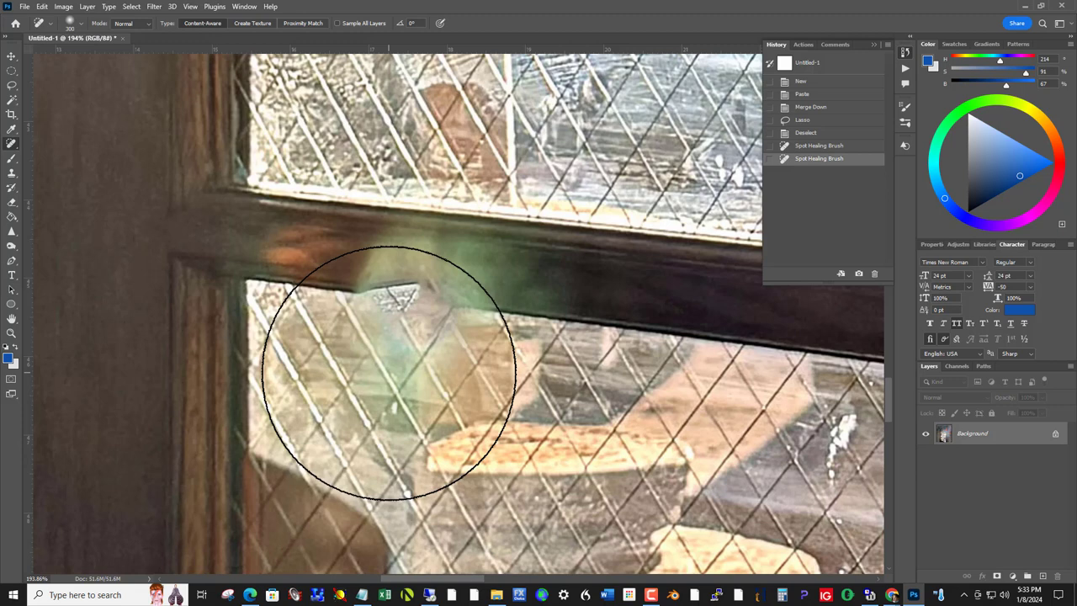
left_click(387, 361)
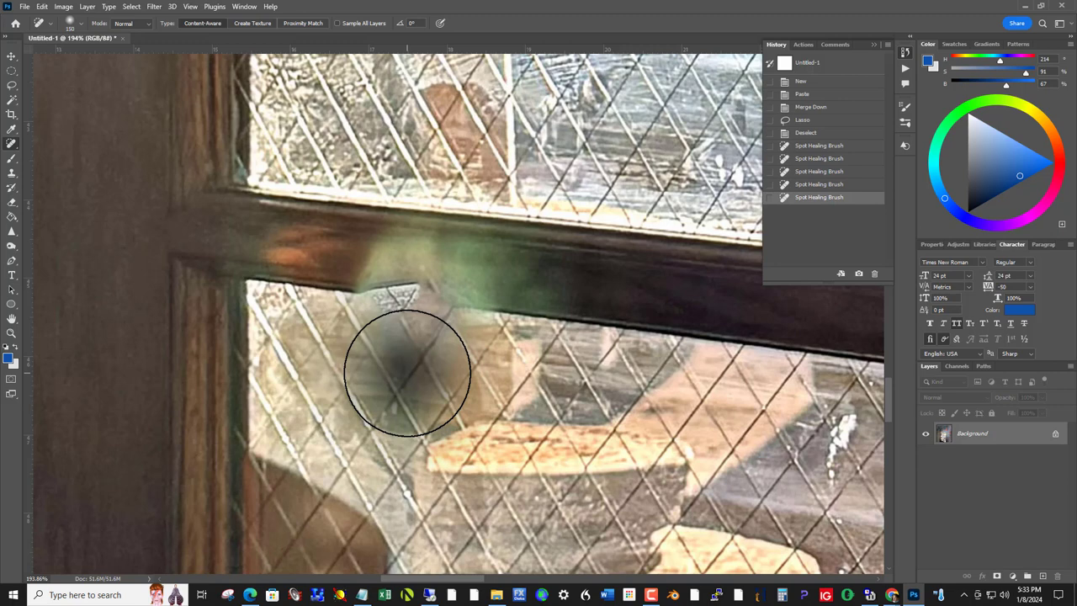
left_click(407, 373)
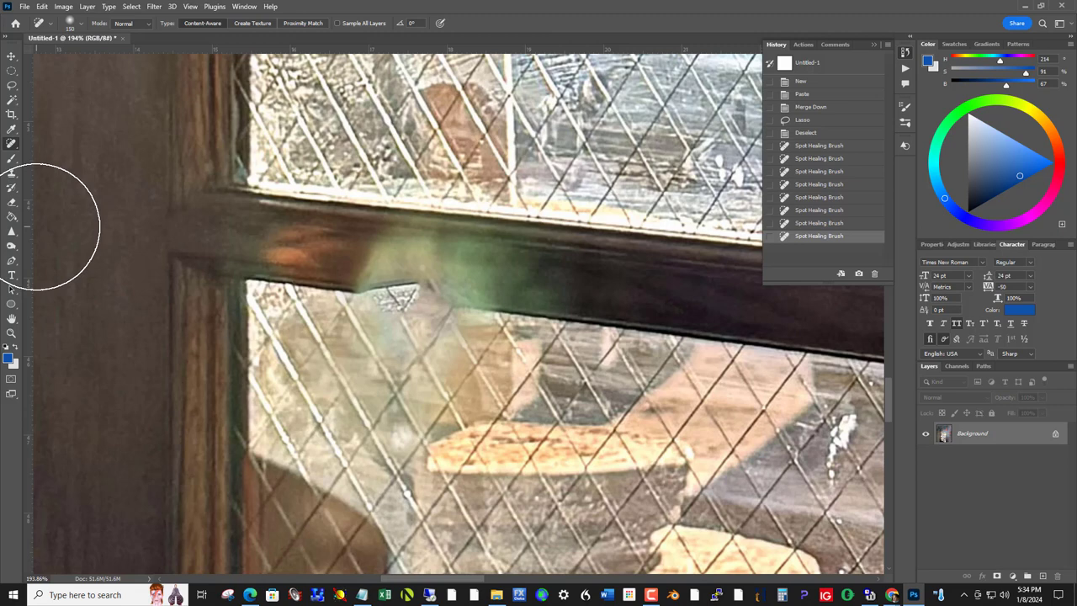
mouse_move(101, 286)
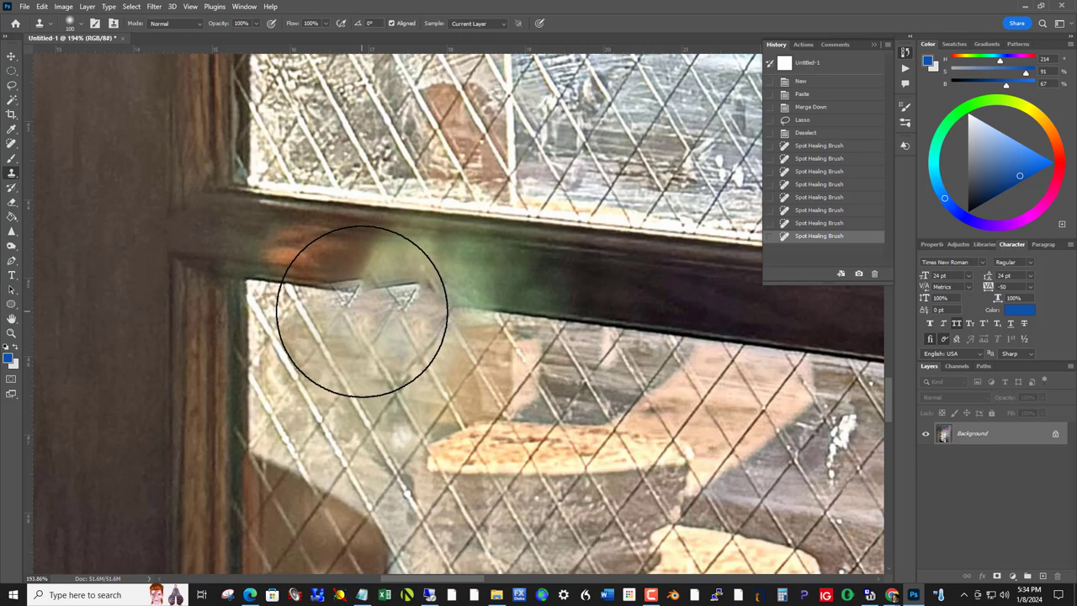
- Clone nearby texture over the flare area along the window crossbar
left_click(361, 311)
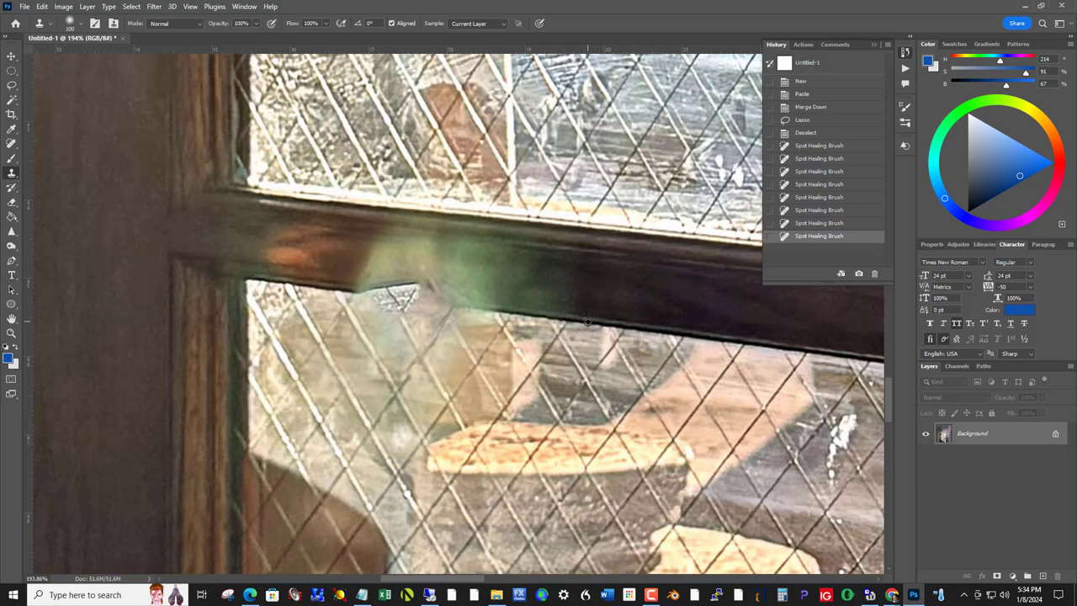
mouse_move(307, 281)
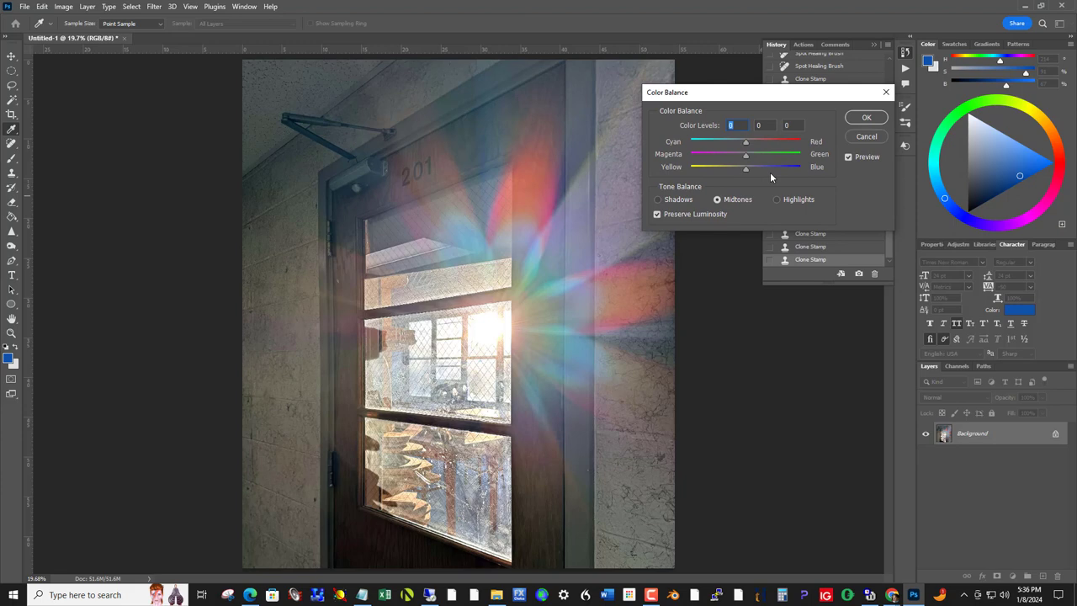
- Shift the mid-tone Magenta–Green balance toward Magenta and apply it
left_click_drag(745, 153, 740, 153)
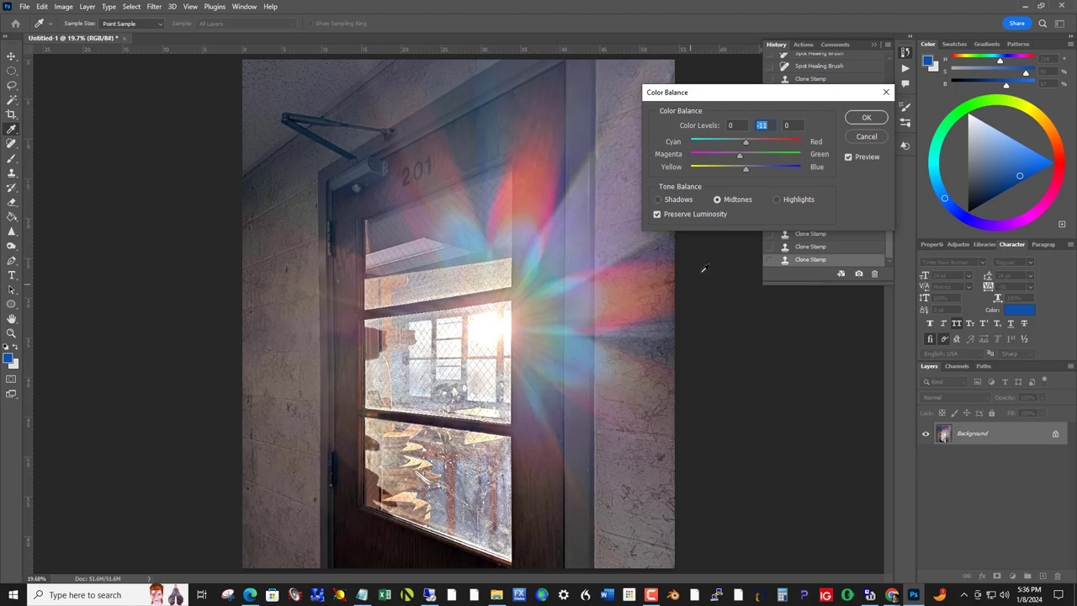
left_click(864, 118)
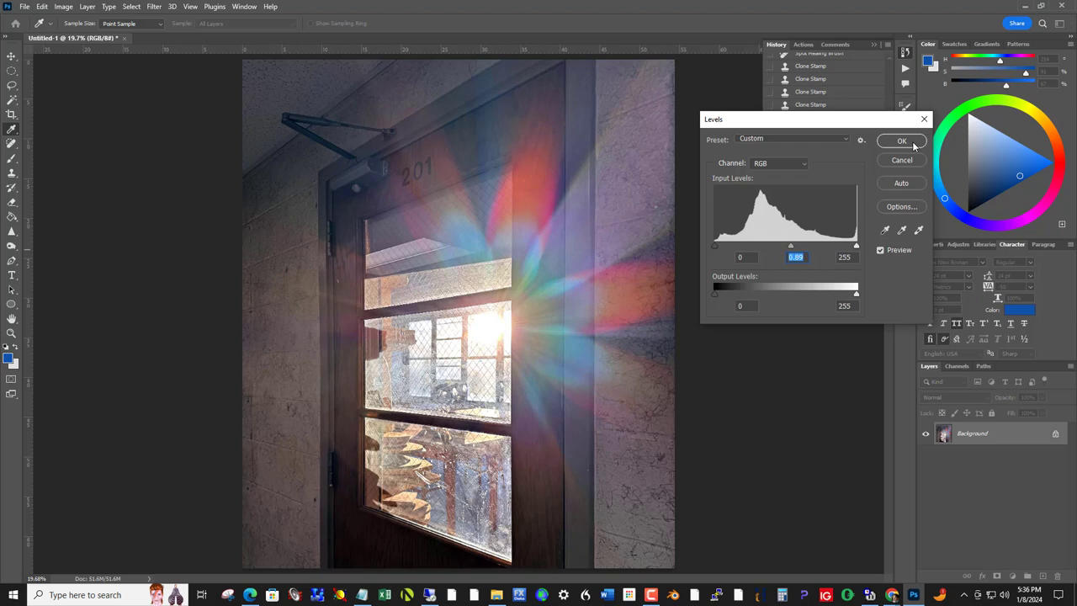
- Apply the Levels midtone adjustment that boosts contrast
left_click(901, 141)
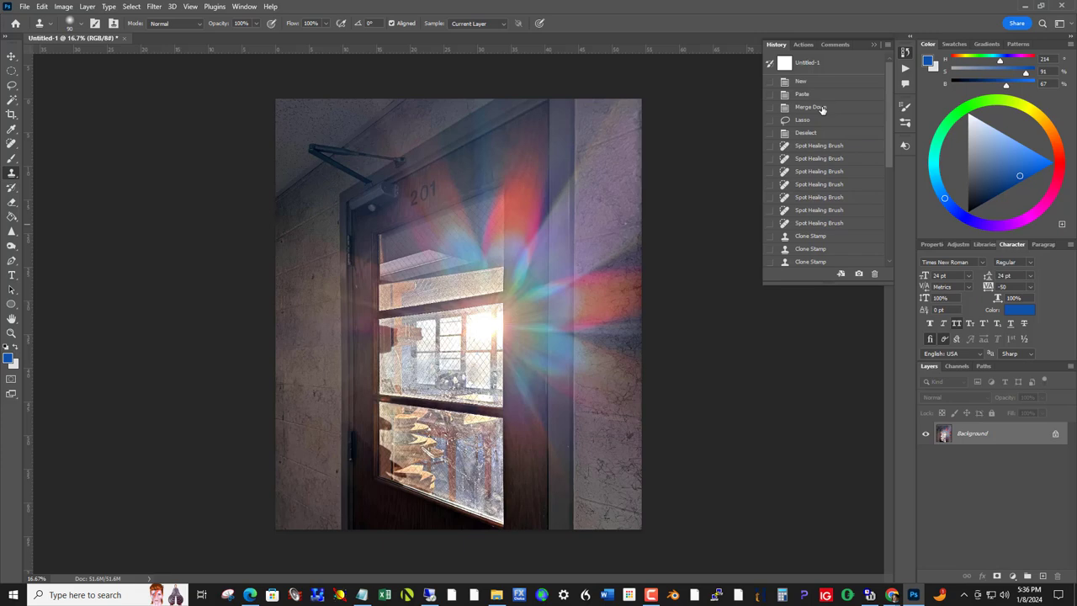
- Step History back to Merge Down to preview the photo before the edits
left_click(811, 108)
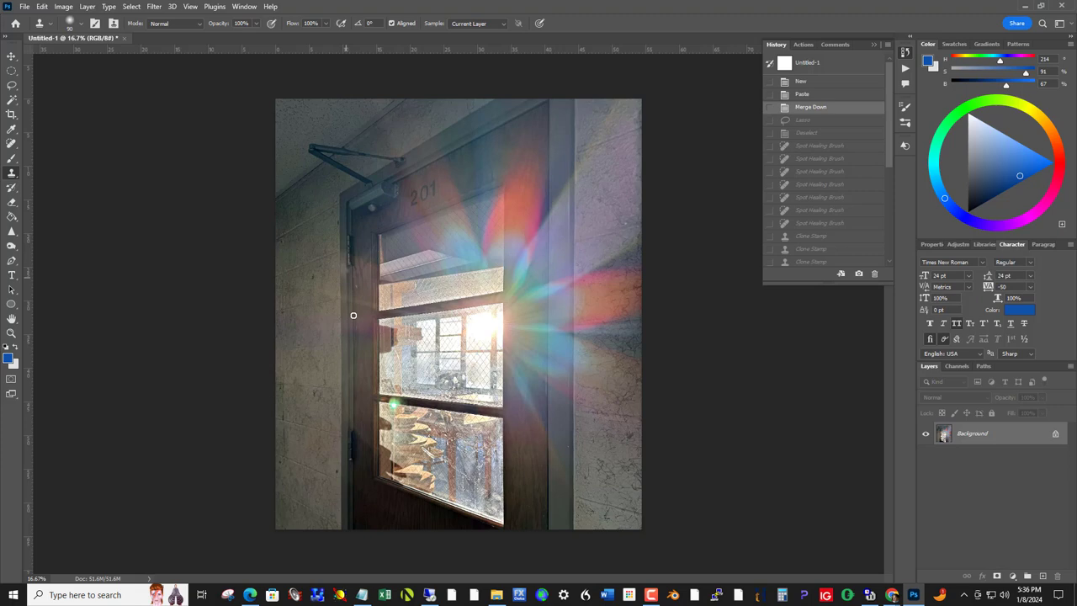
scroll("down", 3)
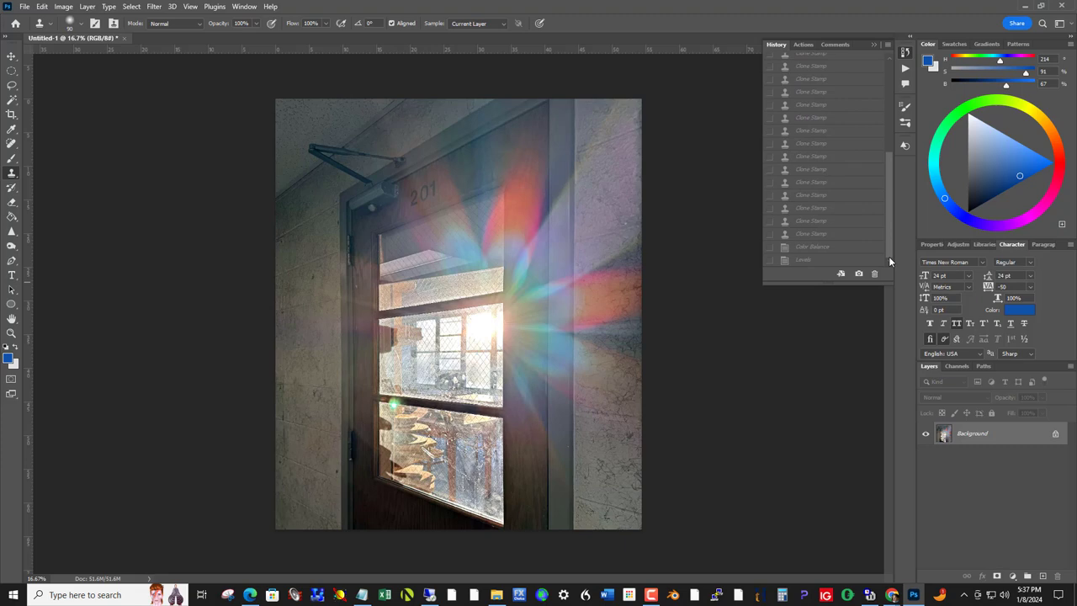